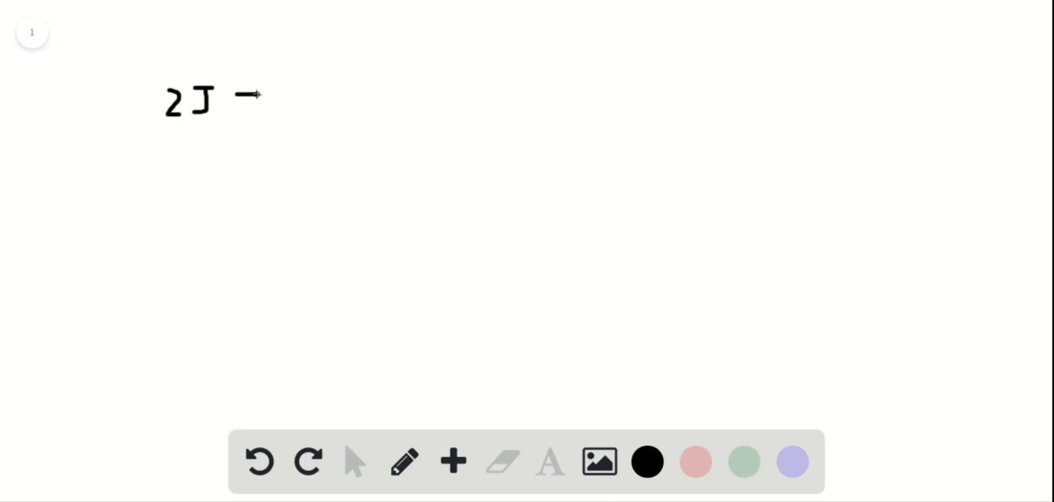
Handwrite 2J = 8000 SHU (400) for the jalapeño heat times 400 people.
left_click_drag(239, 107, 267, 107)
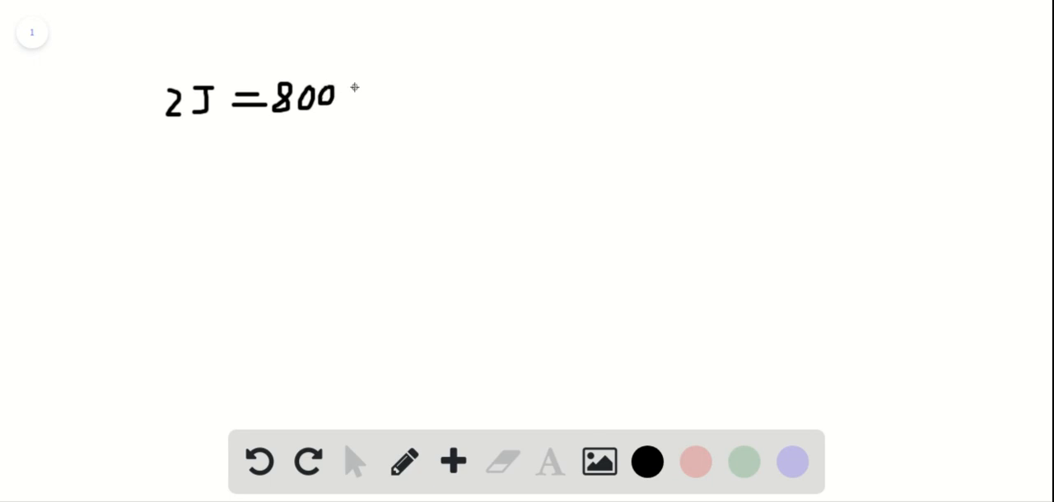
left_click_drag(338, 94, 366, 99)
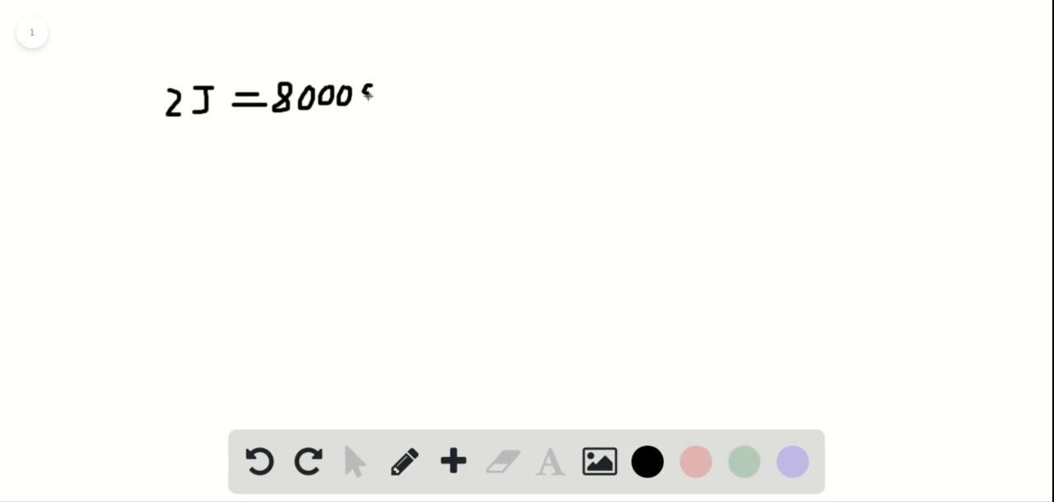
left_click_drag(362, 94, 392, 94)
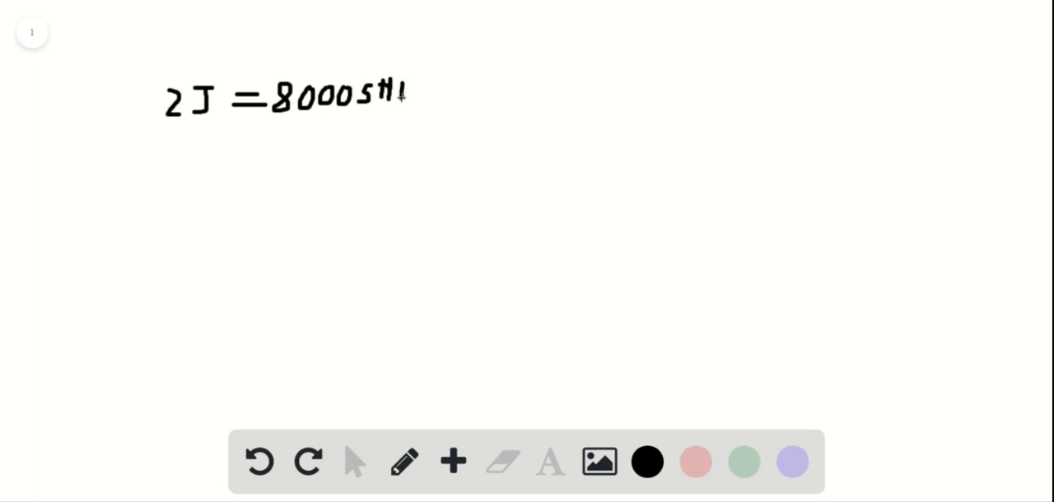
left_click_drag(395, 94, 408, 107)
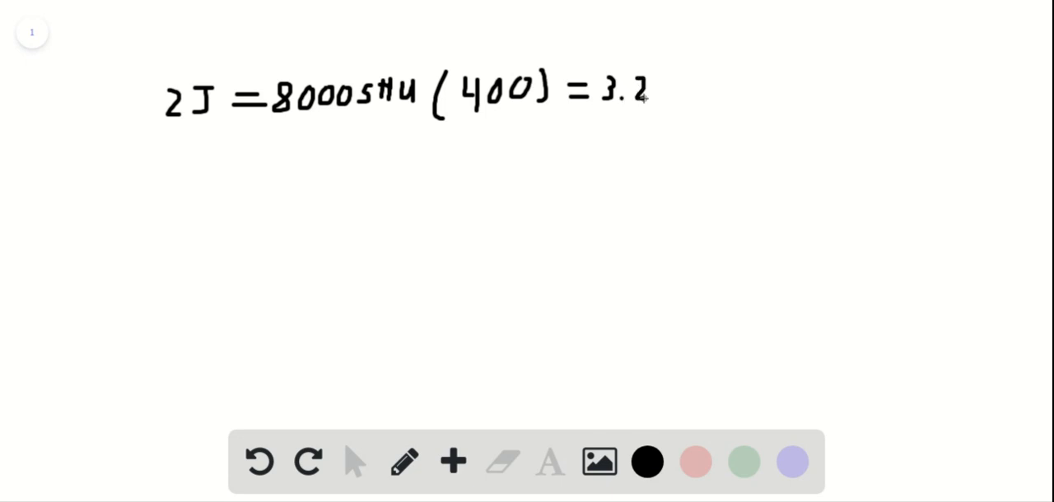
Complete the line with = 3.2×10^6 SHU as the total jalapeño heat.
left_click_drag(658, 91, 678, 90)
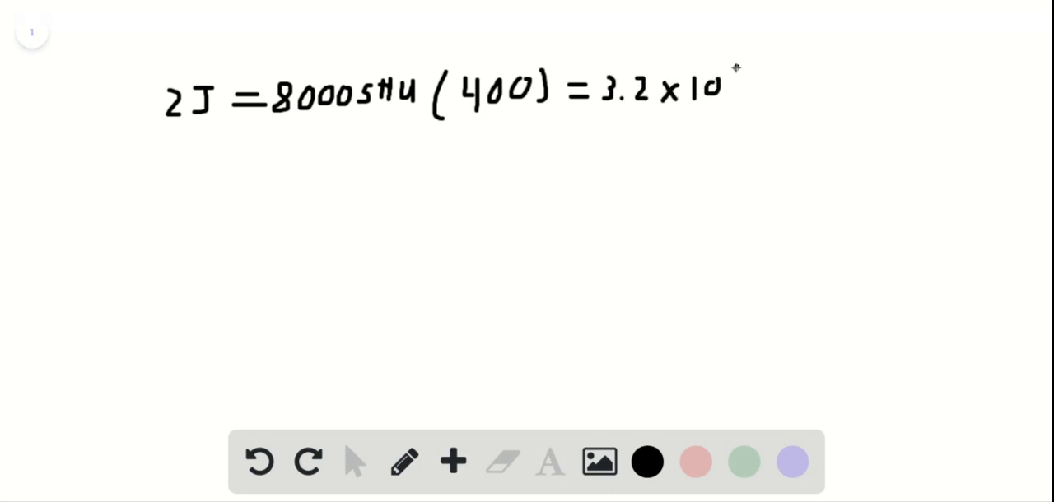
left_click_drag(728, 79, 761, 99)
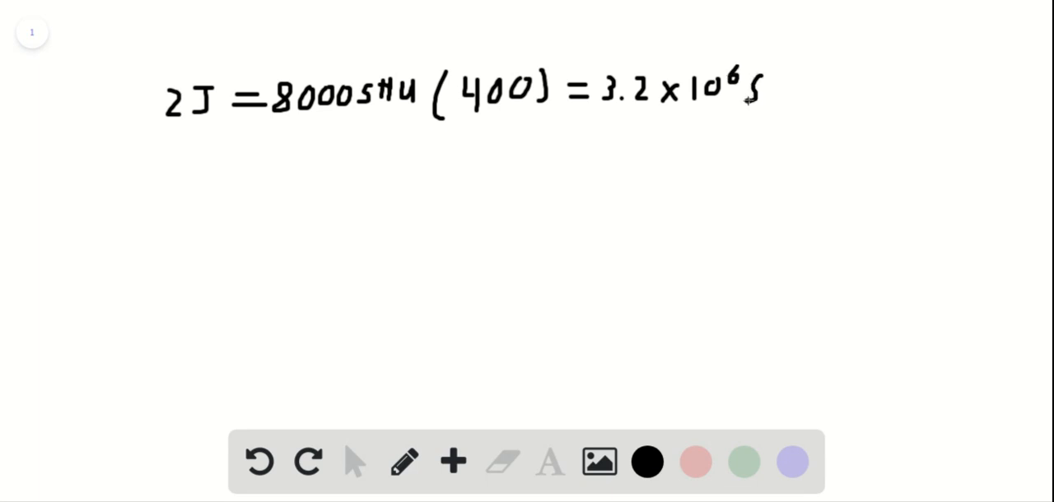
left_click_drag(771, 94, 793, 94)
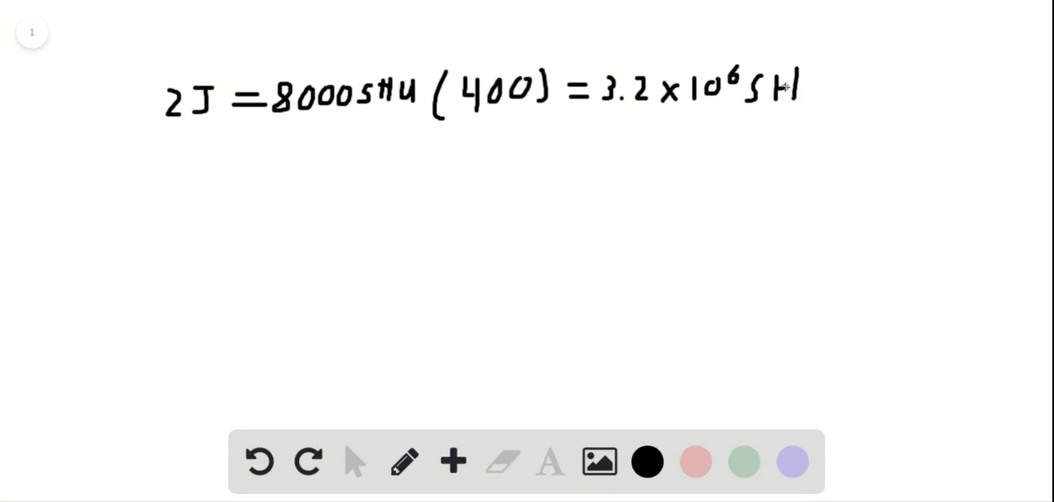
left_click_drag(793, 82, 832, 102)
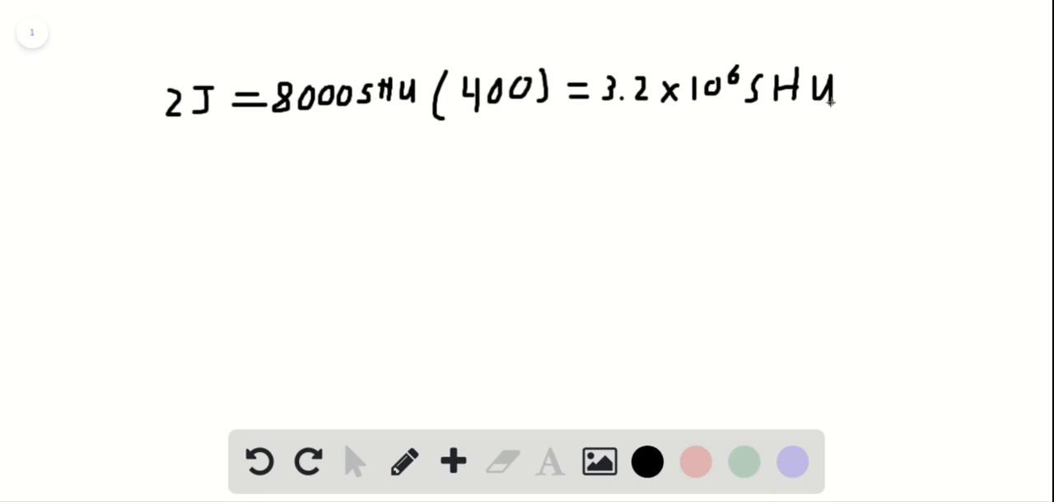
mouse_move(124, 220)
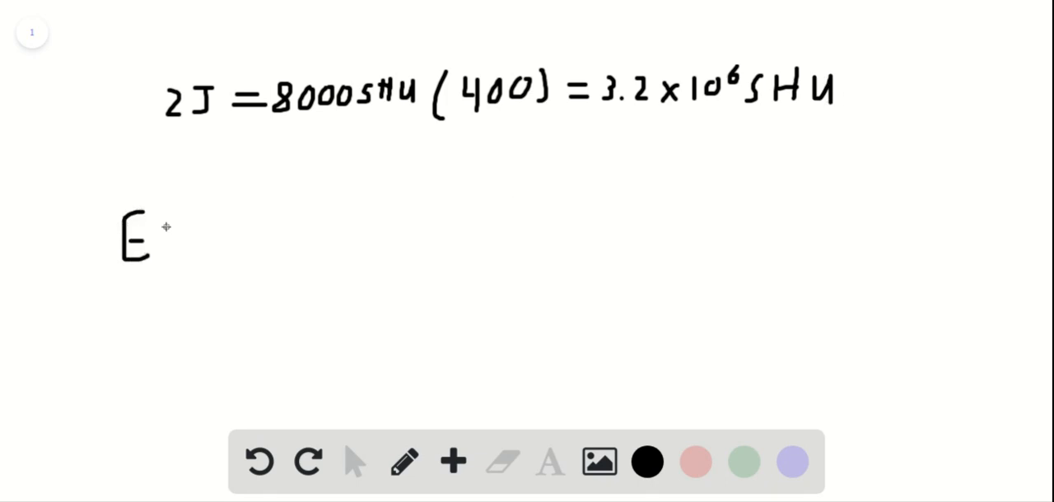
Handwrite E = 3.2×10^6 SHU (1 hab. / 3×10^5 SHU) = 10. on the second line.
left_click_drag(173, 234, 197, 244)
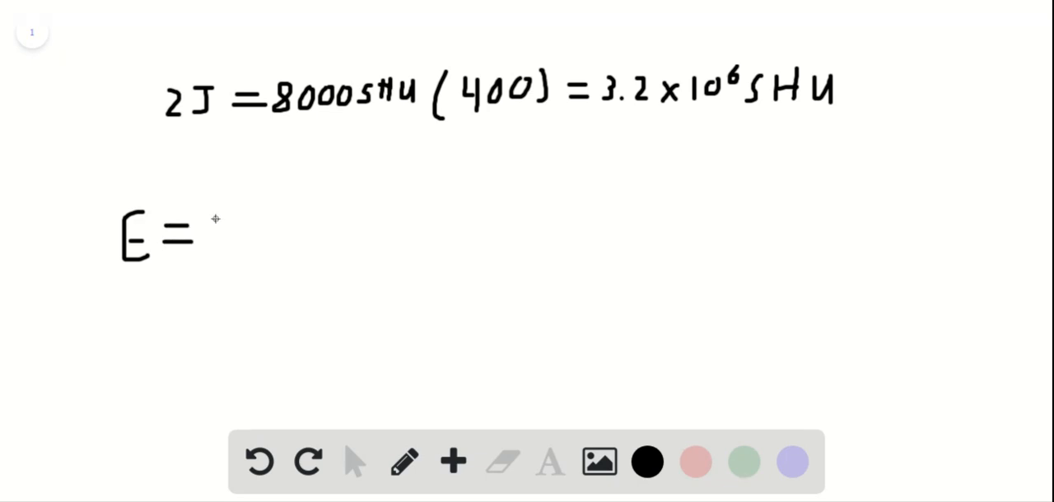
left_click_drag(217, 222, 222, 247)
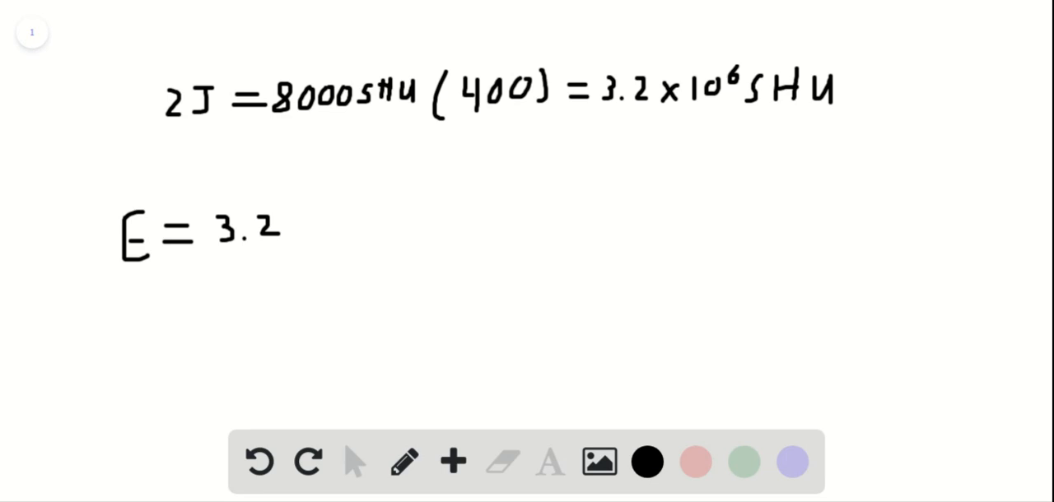
mouse_move(297, 224)
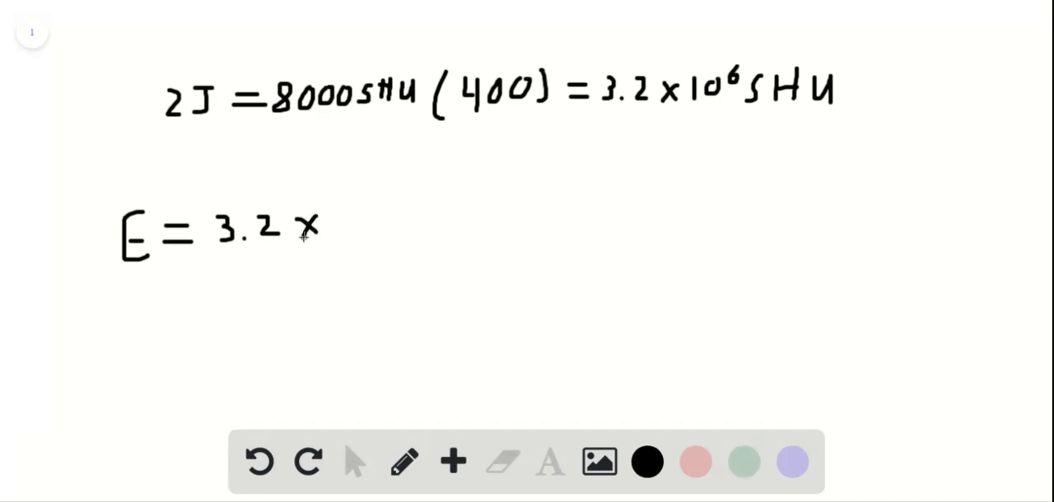
left_click_drag(321, 230, 354, 223)
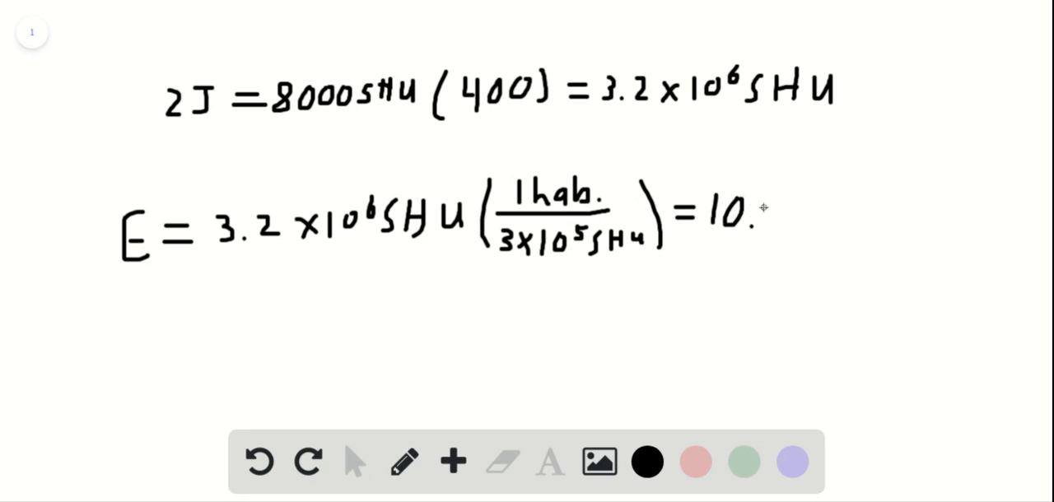
Finish the result as 10.67 hab and draw a box around it as the answer.
type("6")
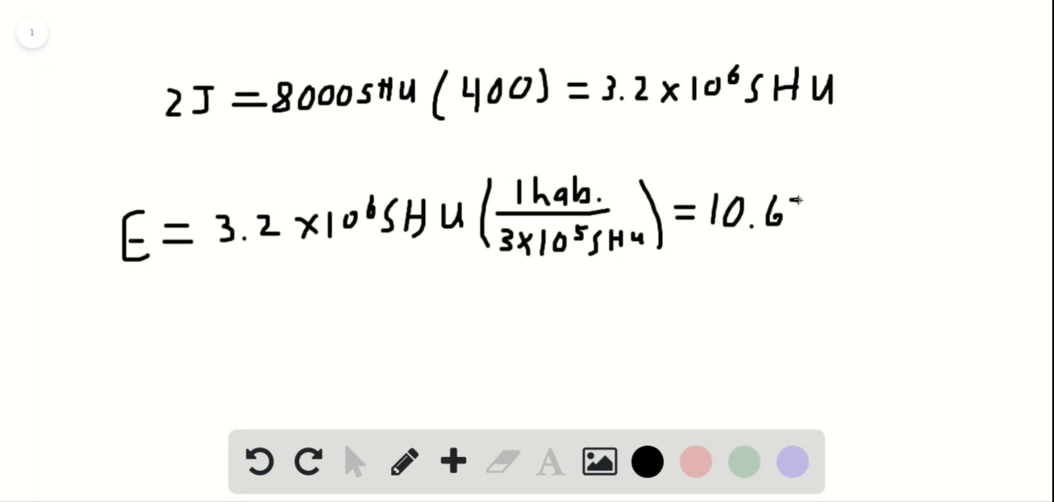
type("7ha")
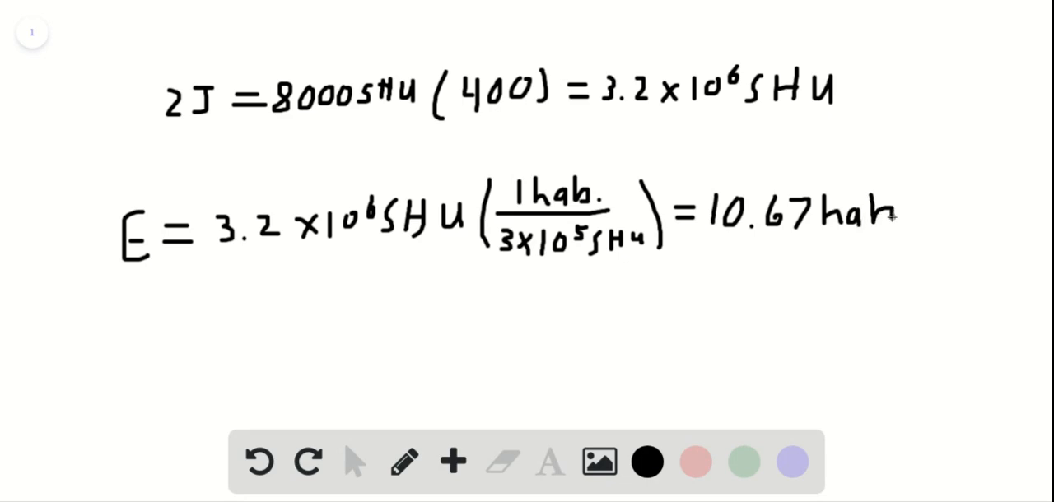
type("b")
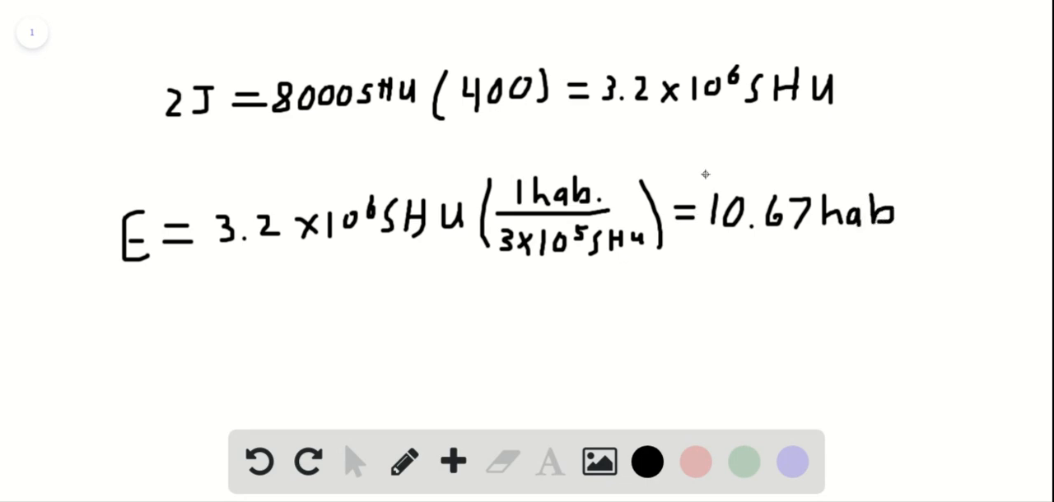
left_click_drag(704, 173, 852, 254)
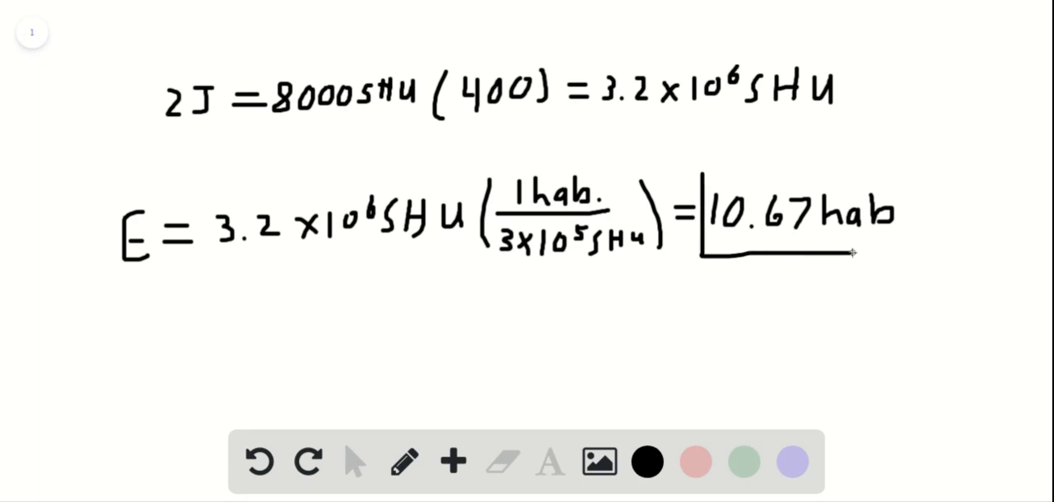